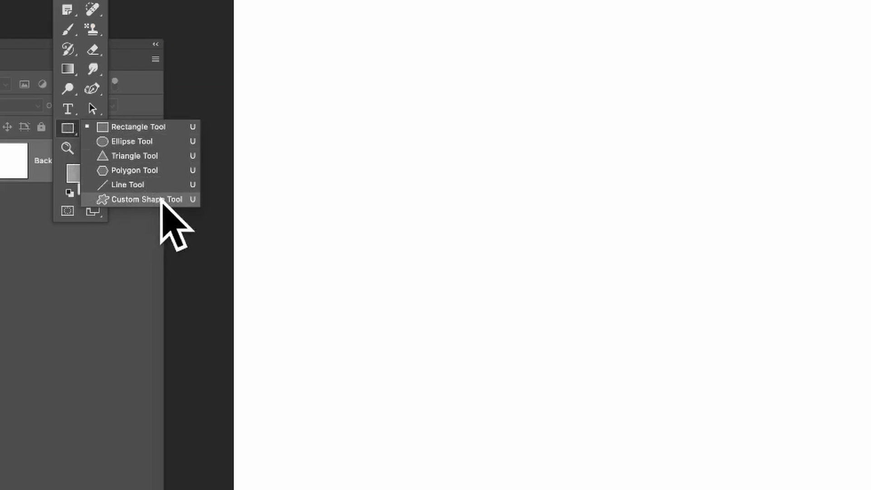
Draw a gradient-striped fleur-de-lis custom shape as a shape layer on the canvas.
{"action": "left_click", "coordinate": [146, 199]}
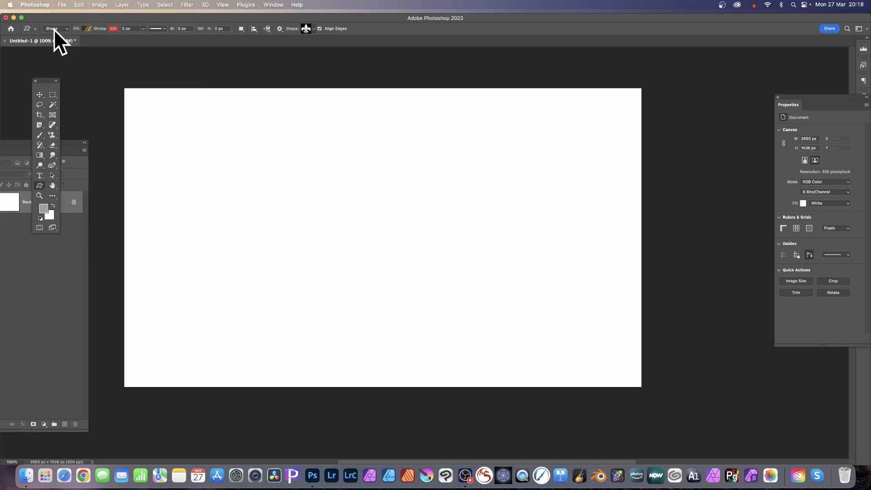
{"action": "left_click", "coordinate": [307, 28]}
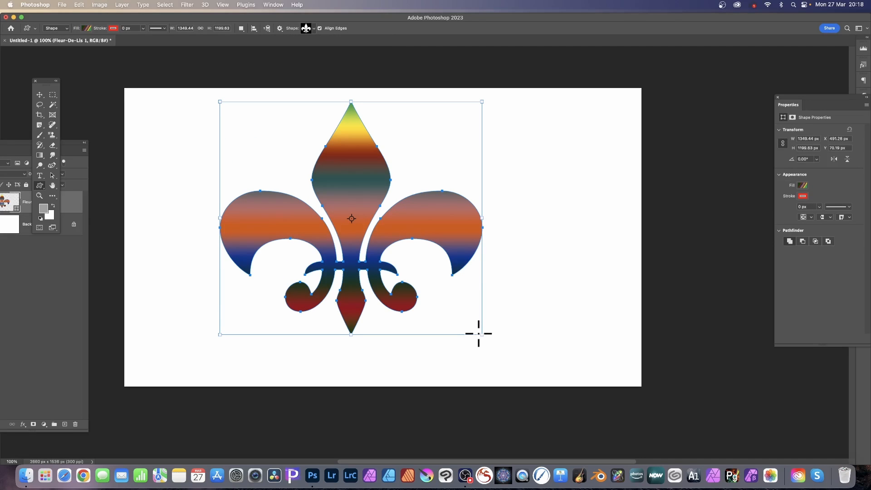
Draw a striped rectangle over the entire canvas using the Rectangle Tool.
{"action": "left_click", "coordinate": [39, 185]}
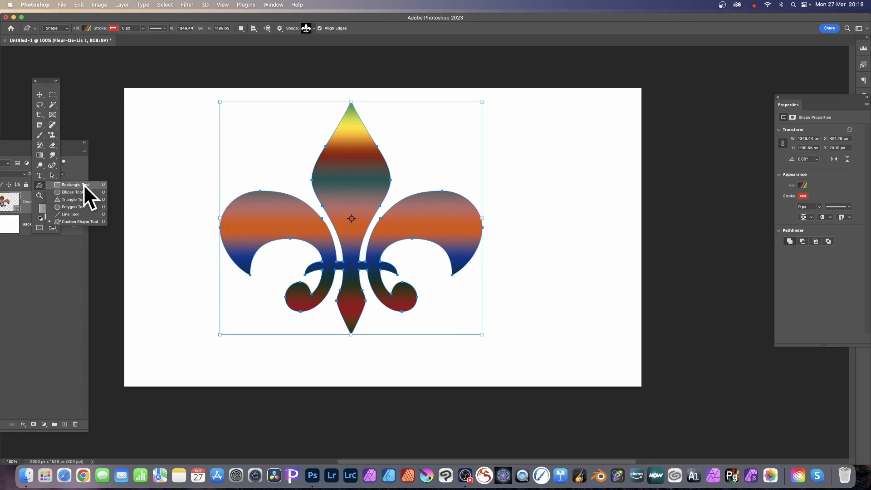
{"action": "left_click", "coordinate": [72, 185]}
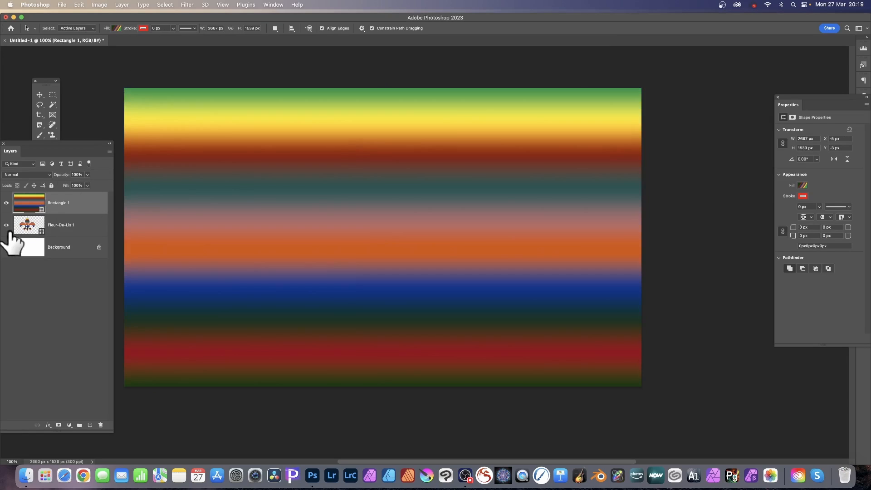
Select both shape layers and apply Layer > Combine Shapes > Subtract Shapes at Overlap.
{"action": "left_click", "coordinate": [60, 225]}
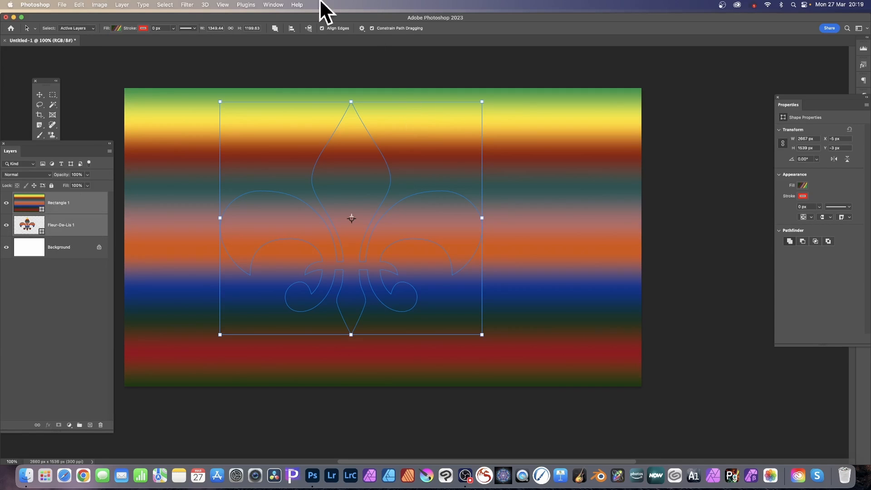
{"action": "left_click", "coordinate": [121, 5]}
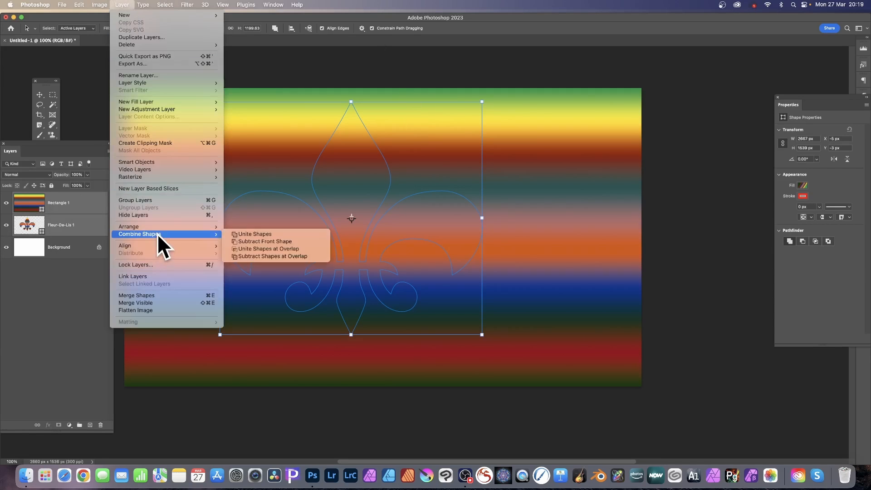
{"action": "mouse_move", "coordinate": [292, 260]}
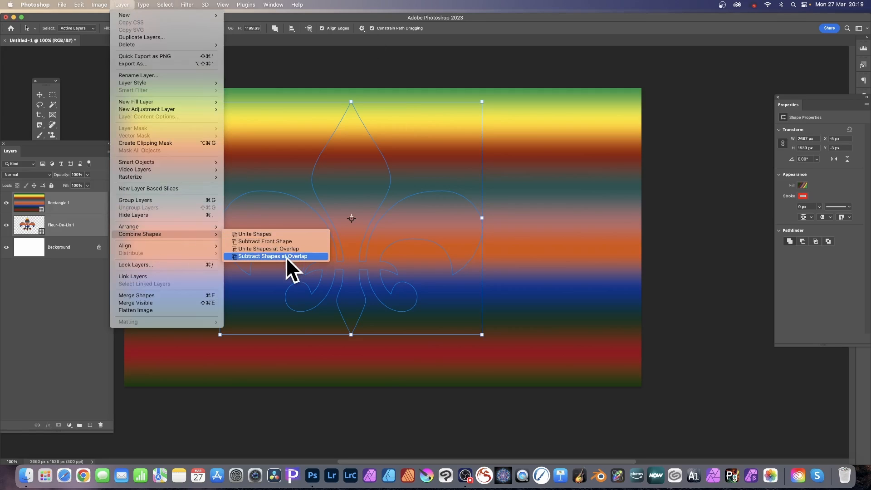
{"action": "left_click", "coordinate": [272, 255]}
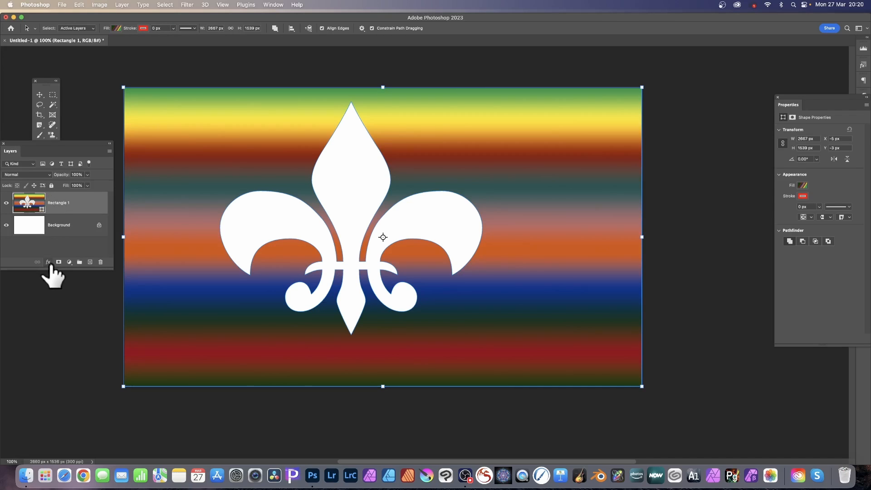
Add a Drop Shadow effect with adjusted spread and size to the stencil layer.
{"action": "left_click", "coordinate": [48, 262]}
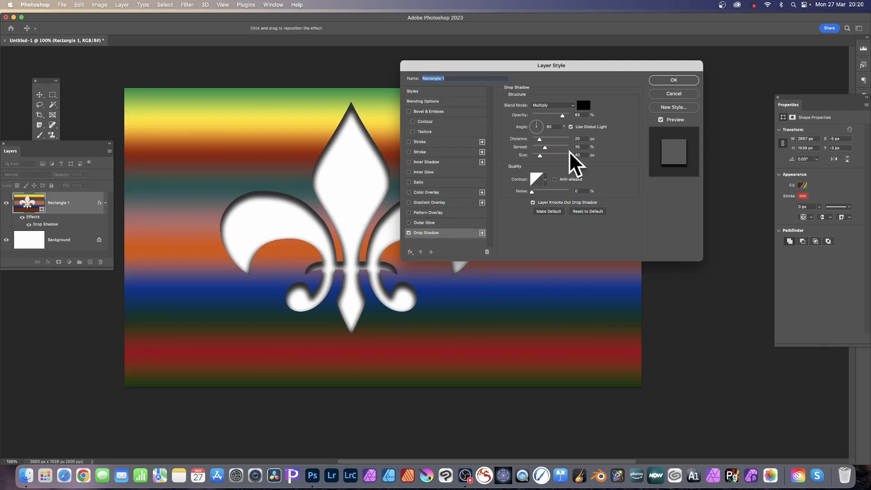
{"action": "mouse_move", "coordinate": [553, 156]}
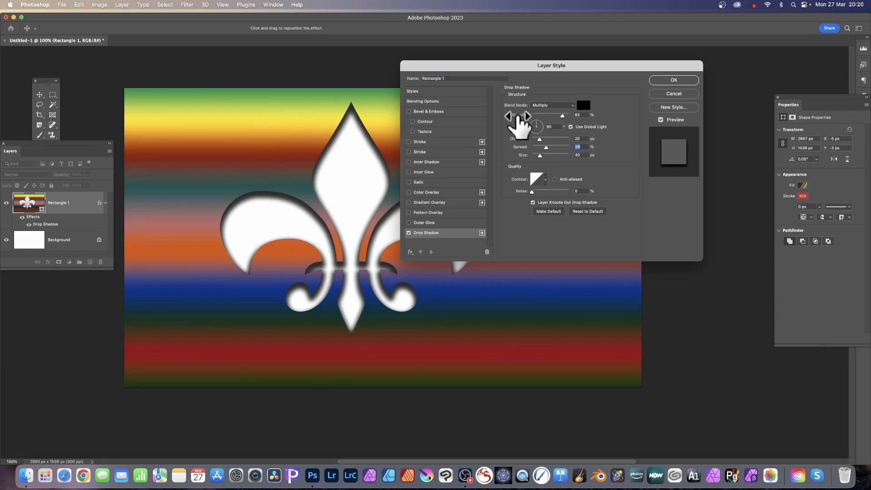
{"action": "mouse_move", "coordinate": [505, 129]}
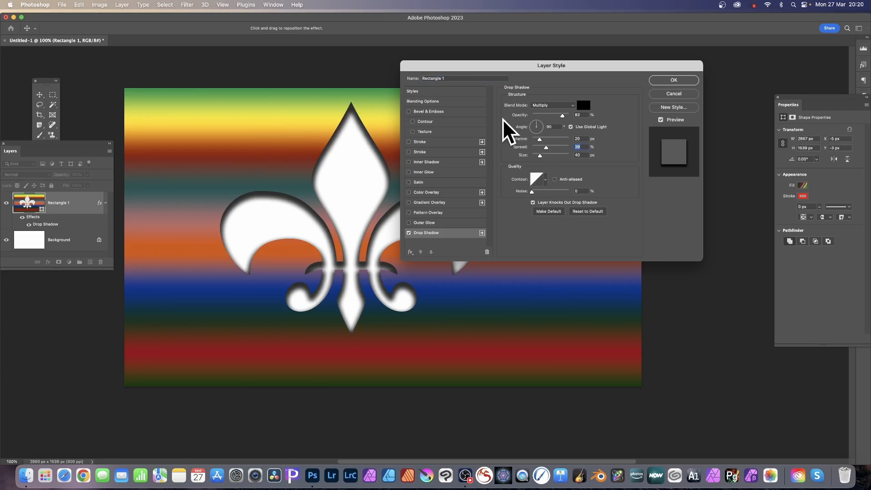
{"action": "left_click", "coordinate": [673, 80]}
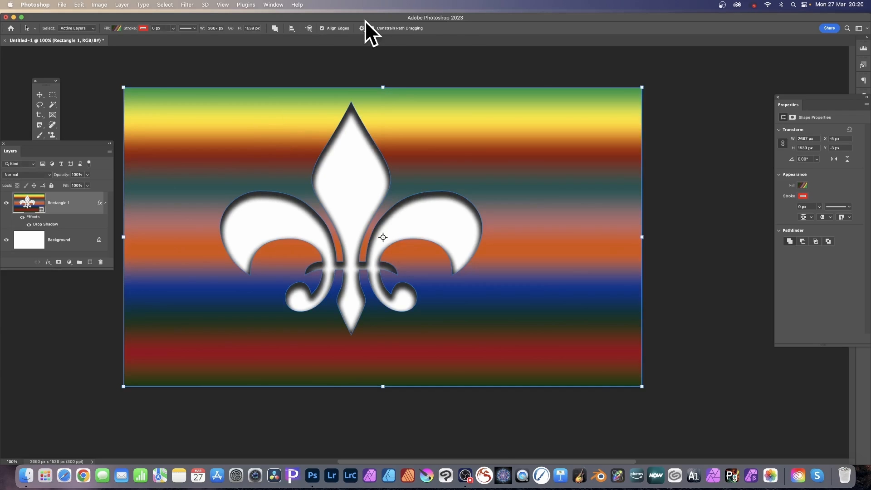